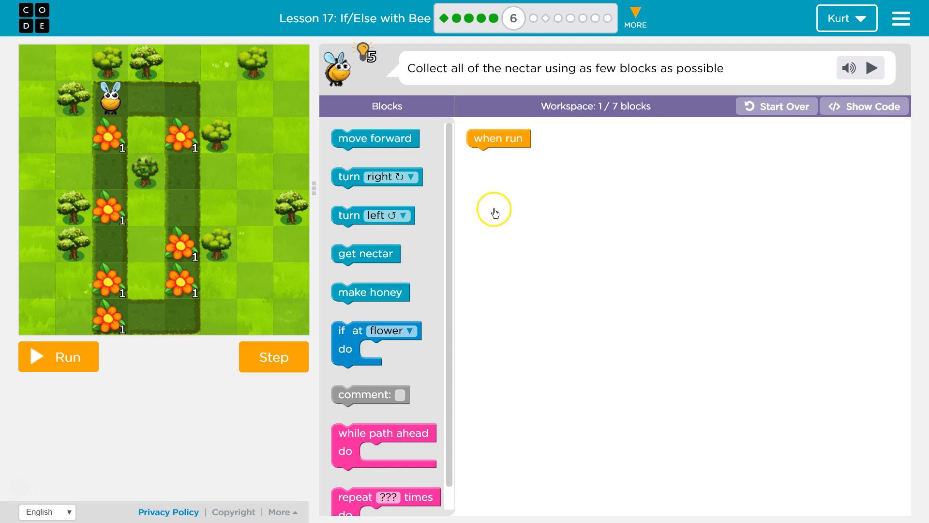
pyautogui.moveTo(468, 82)
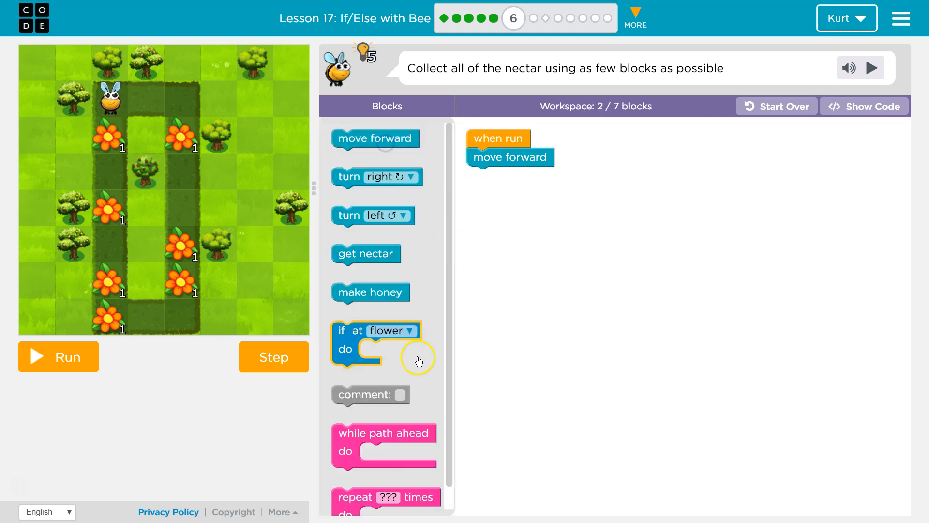
# Build the while-path-ahead loop with move forward and if at flower, get nectar, then start stepping
pyautogui.scroll(-3)
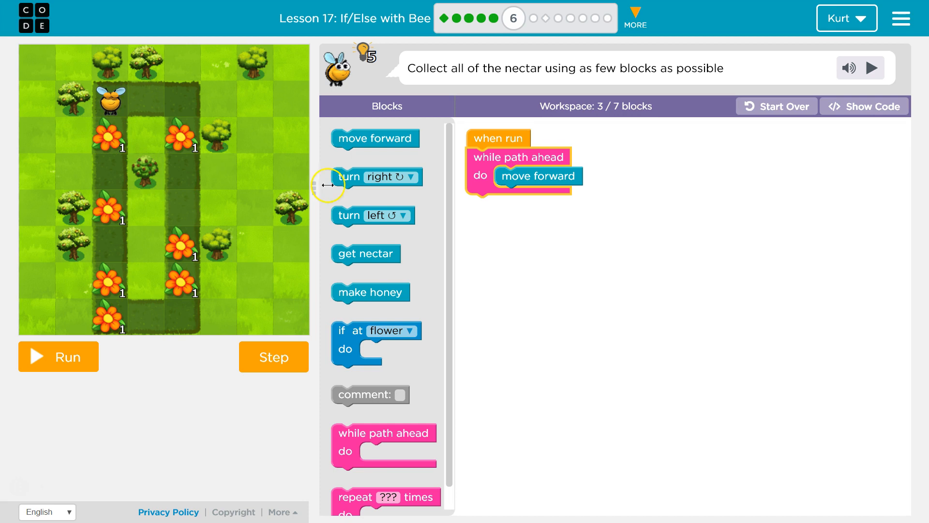
pyautogui.moveTo(366, 253)
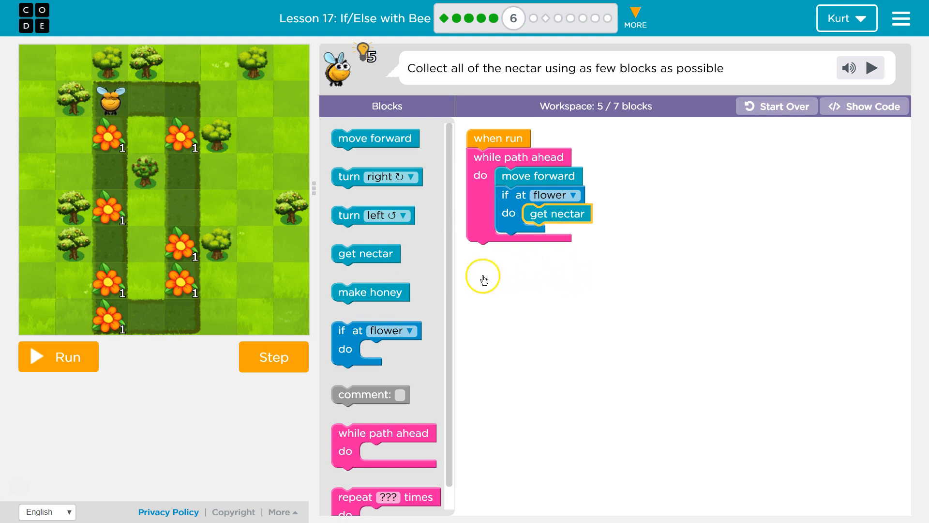
pyautogui.click(273, 356)
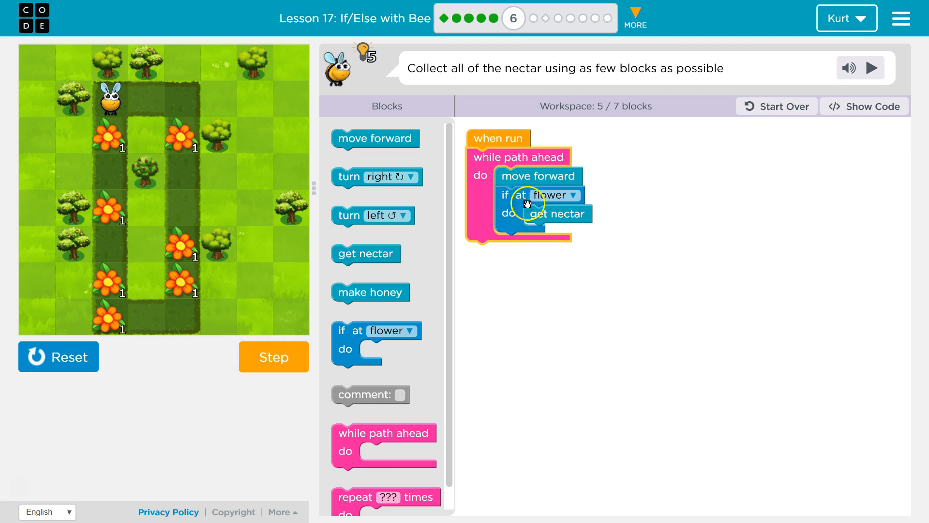
# Step the bee forward onto the first flower and collect its nectar
pyautogui.click(273, 357)
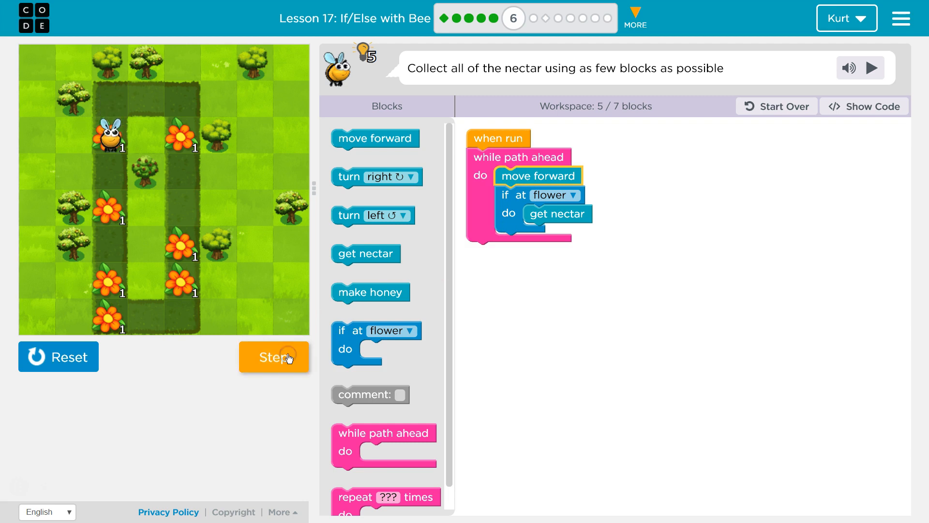
pyautogui.click(273, 356)
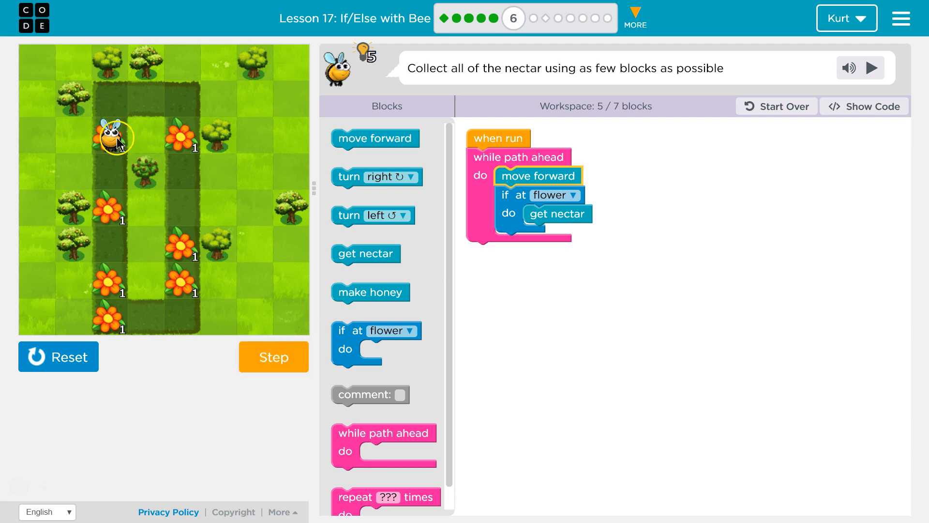
pyautogui.click(273, 356)
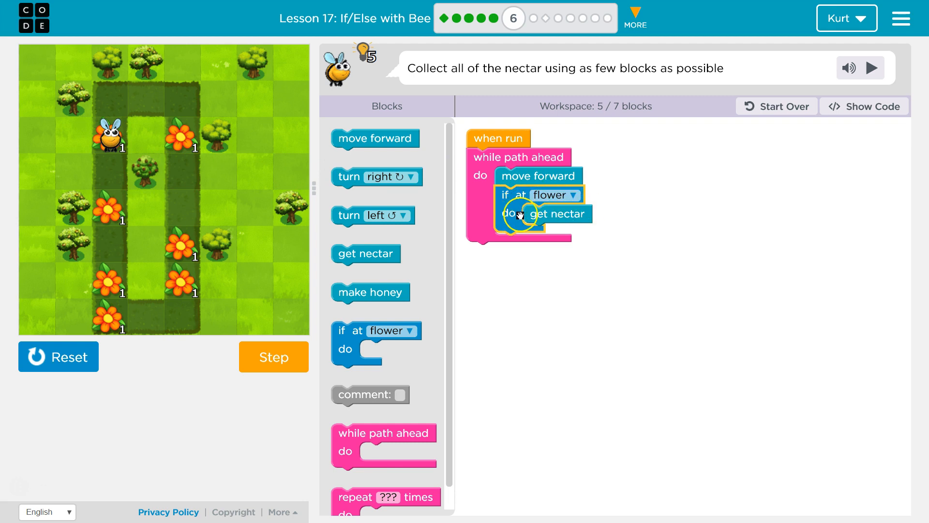
pyautogui.click(273, 356)
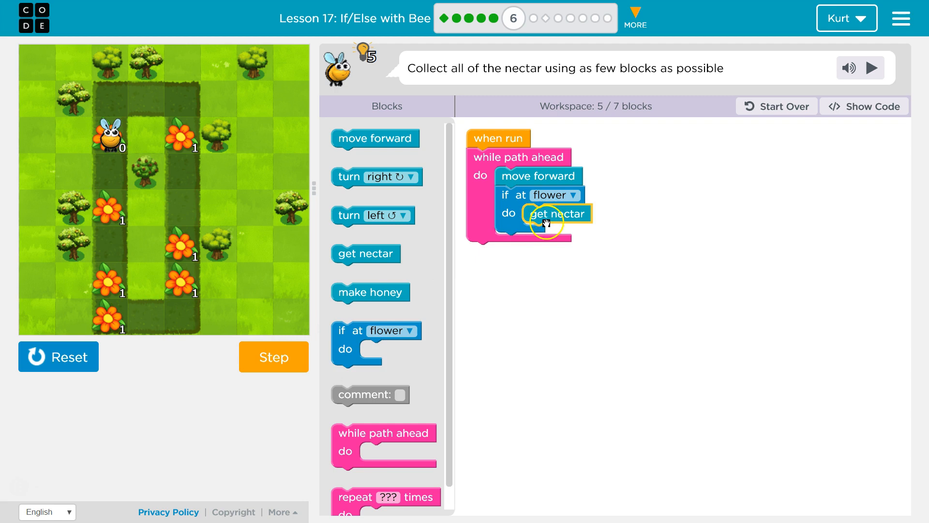
pyautogui.moveTo(521, 242)
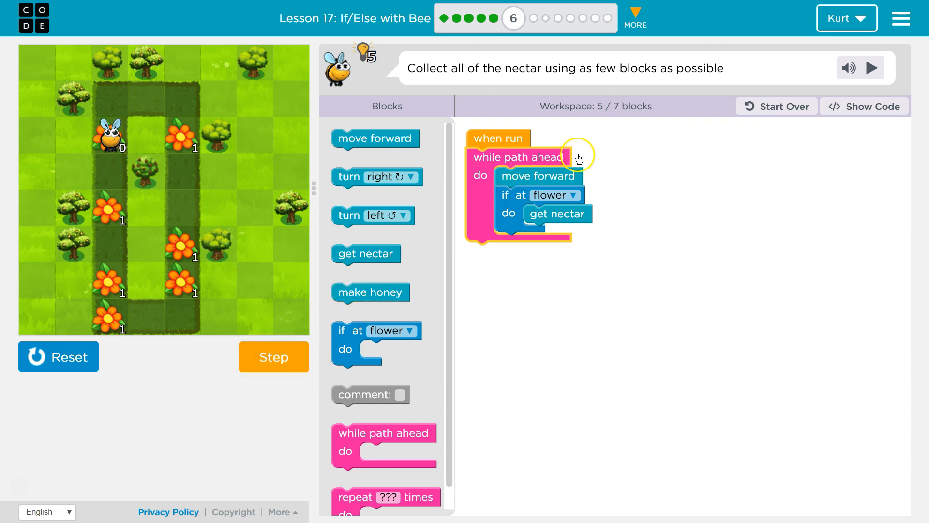
pyautogui.moveTo(300, 362)
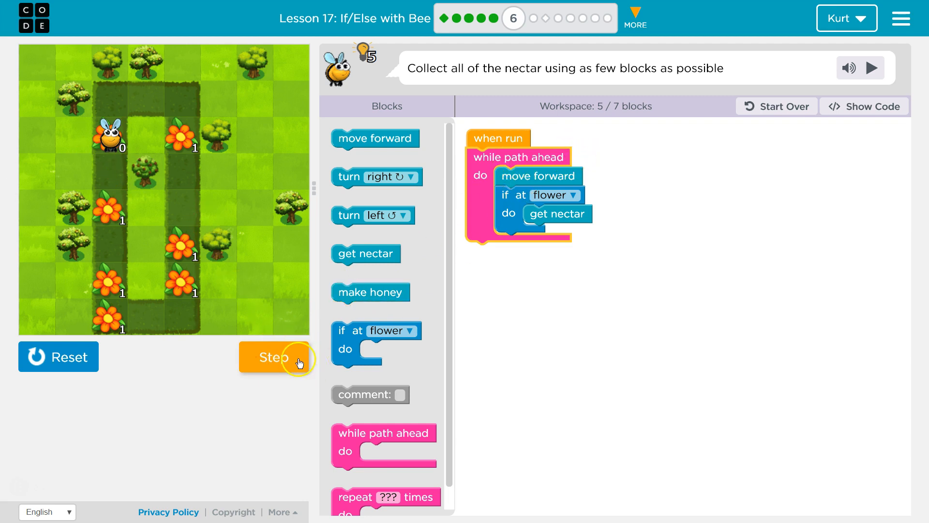
# Step the bee down the left path to the second flower and collect its nectar
pyautogui.click(274, 357)
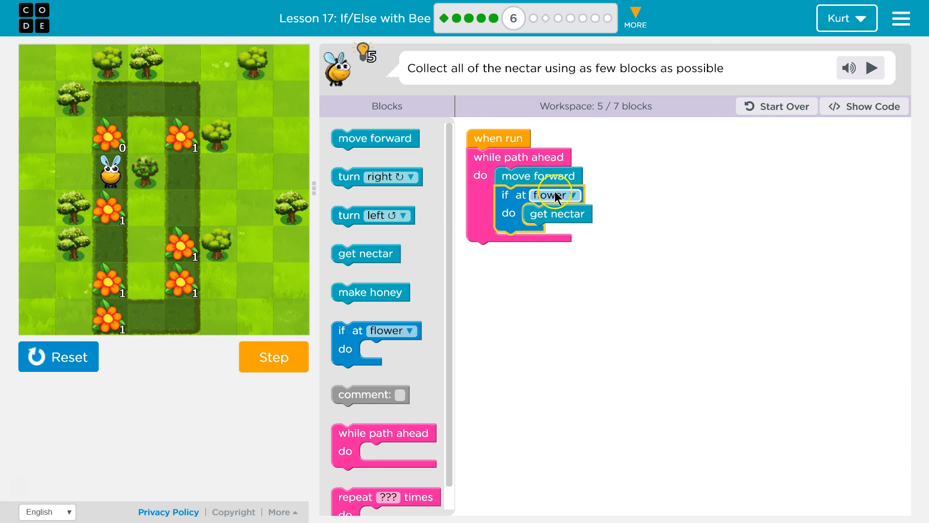
pyautogui.moveTo(512, 234)
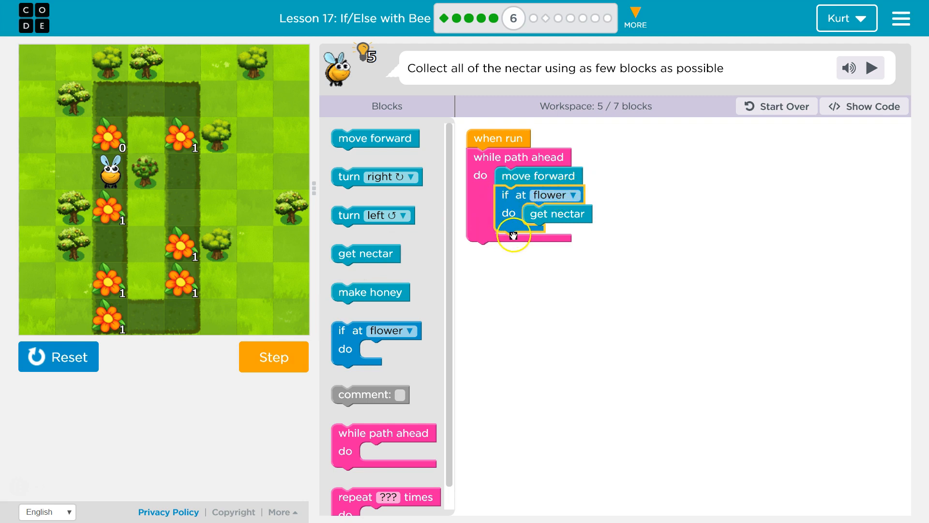
pyautogui.moveTo(520, 241)
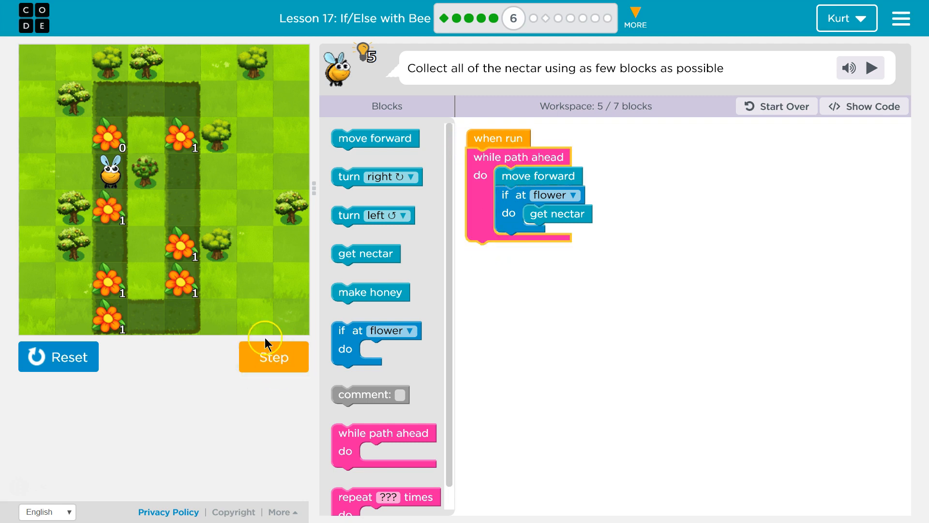
pyautogui.moveTo(236, 352)
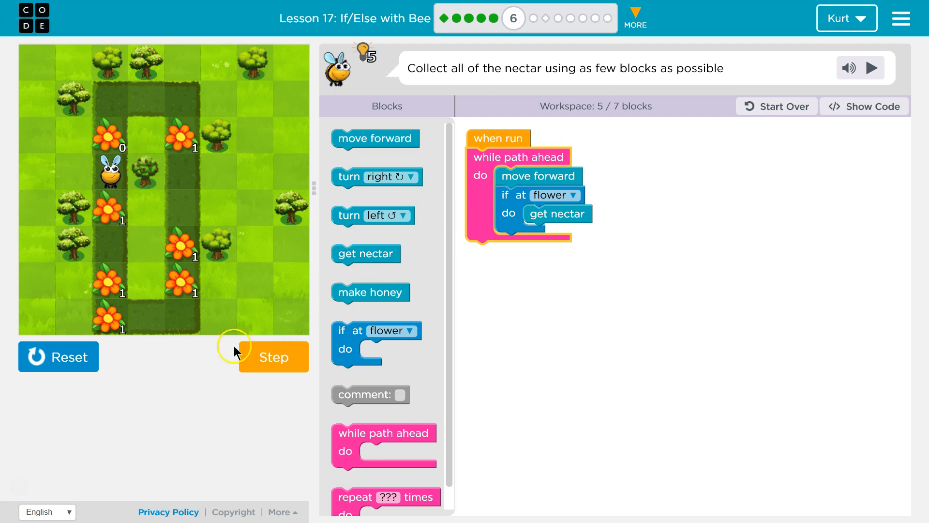
pyautogui.click(273, 356)
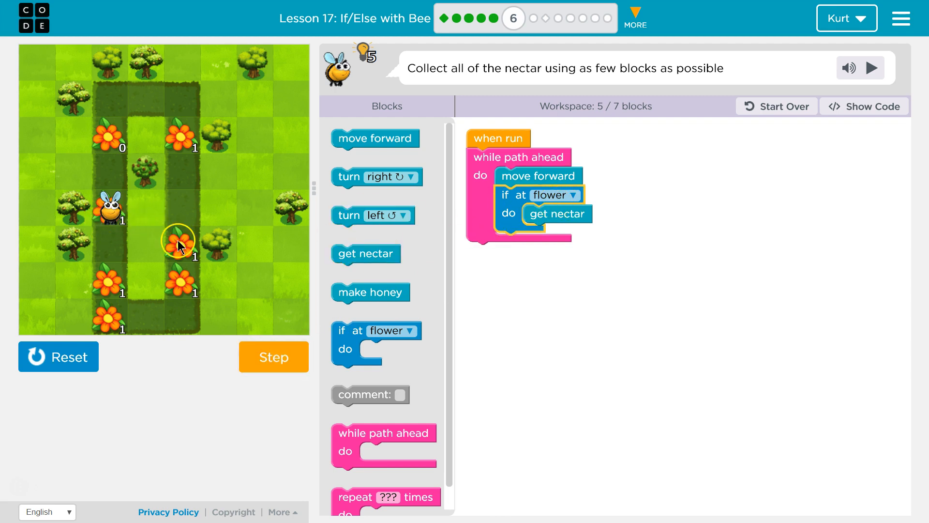
pyautogui.click(273, 357)
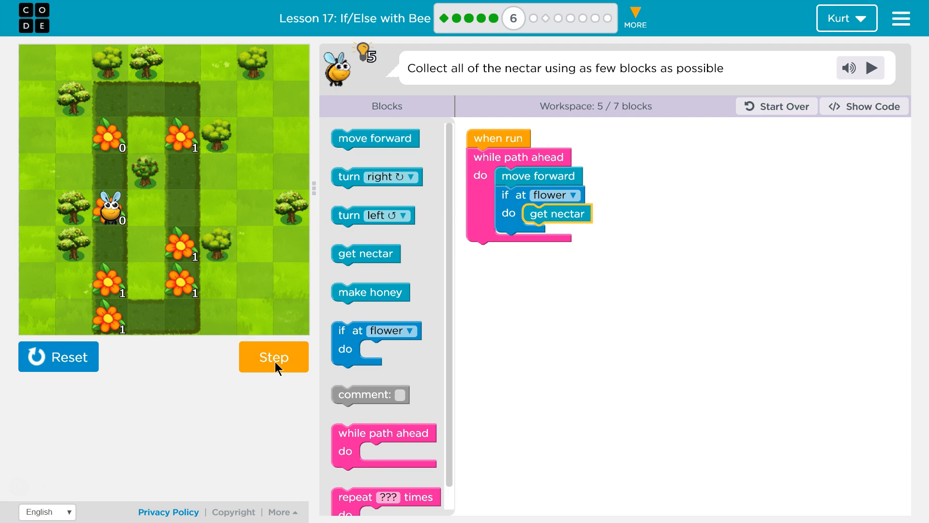
pyautogui.click(273, 356)
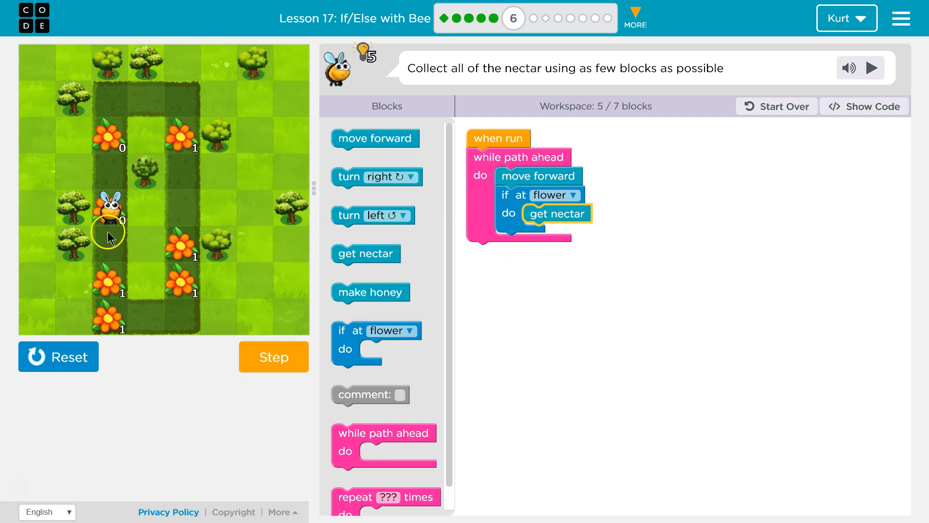
pyautogui.click(273, 356)
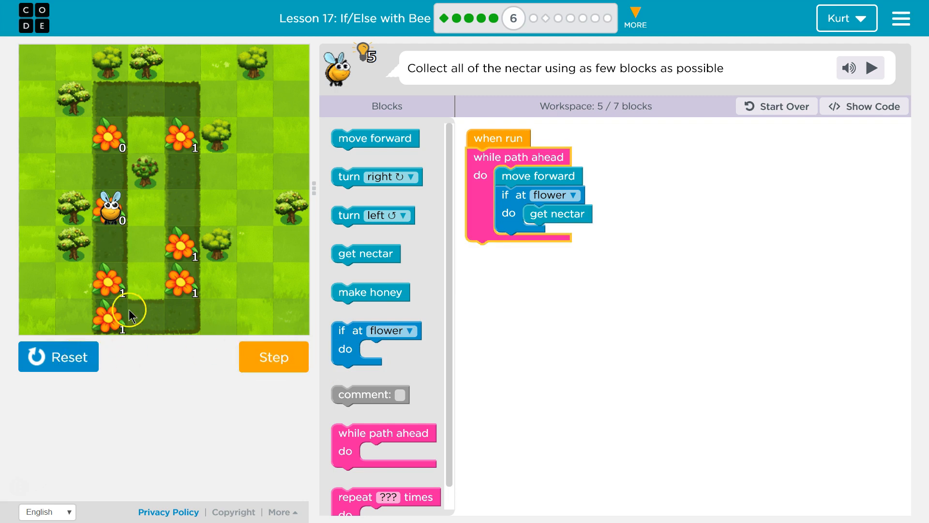
pyautogui.moveTo(117, 310)
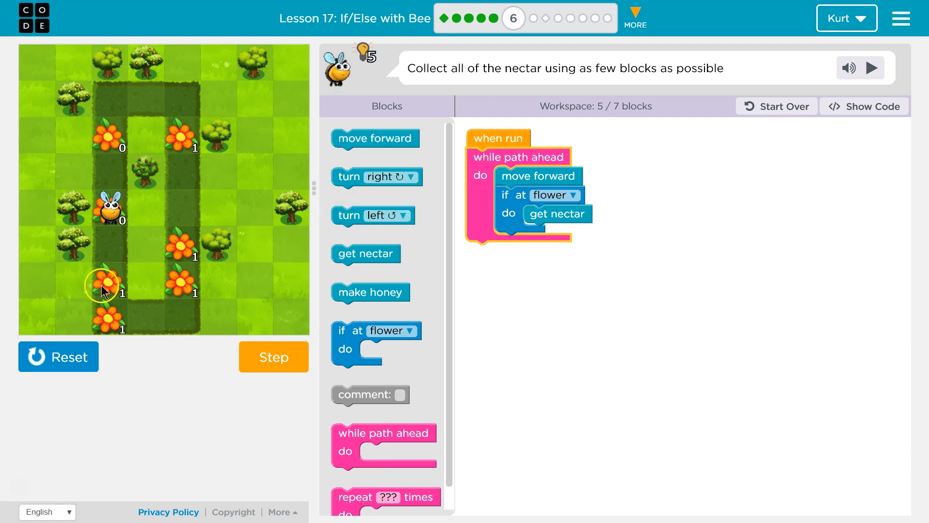
pyautogui.moveTo(307, 232)
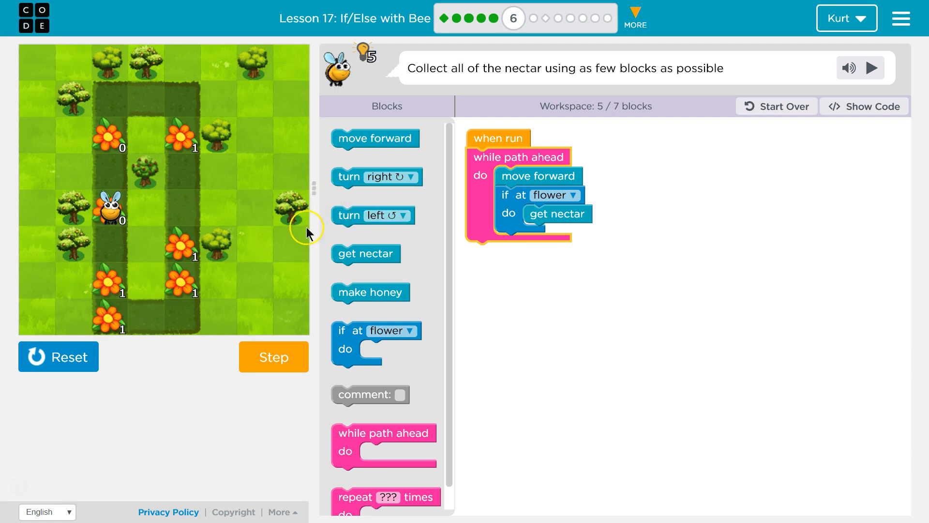
pyautogui.moveTo(344, 215)
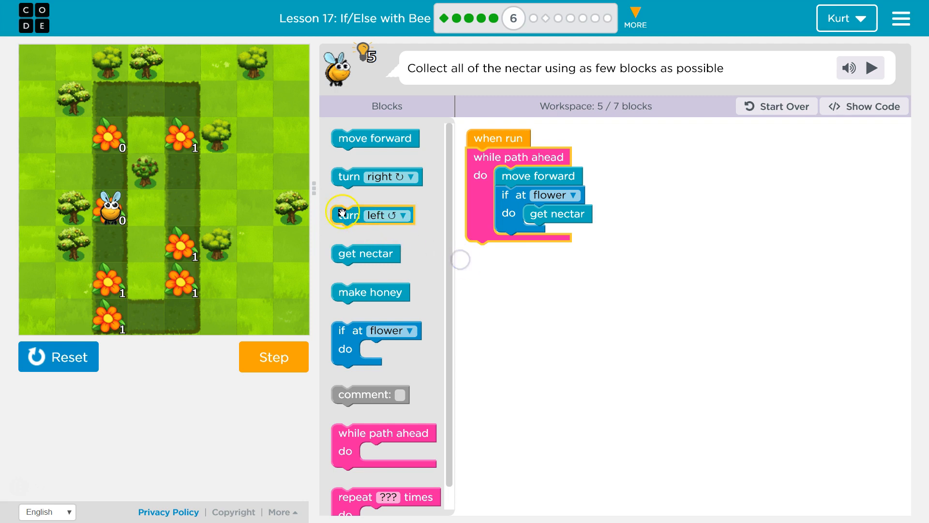
# Add turn left after the while loop and wrap everything in repeat 4 times
pyautogui.click(58, 357)
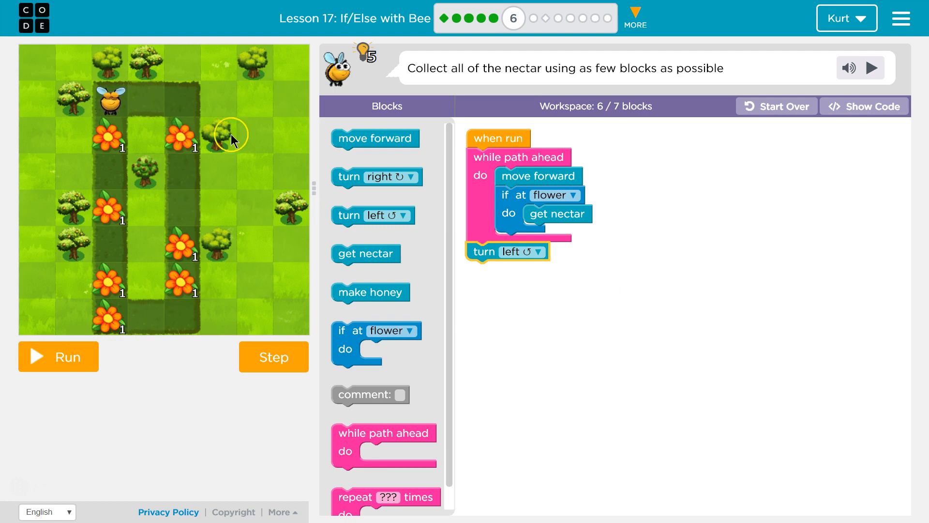
pyautogui.scroll(-3)
pyautogui.write('4')
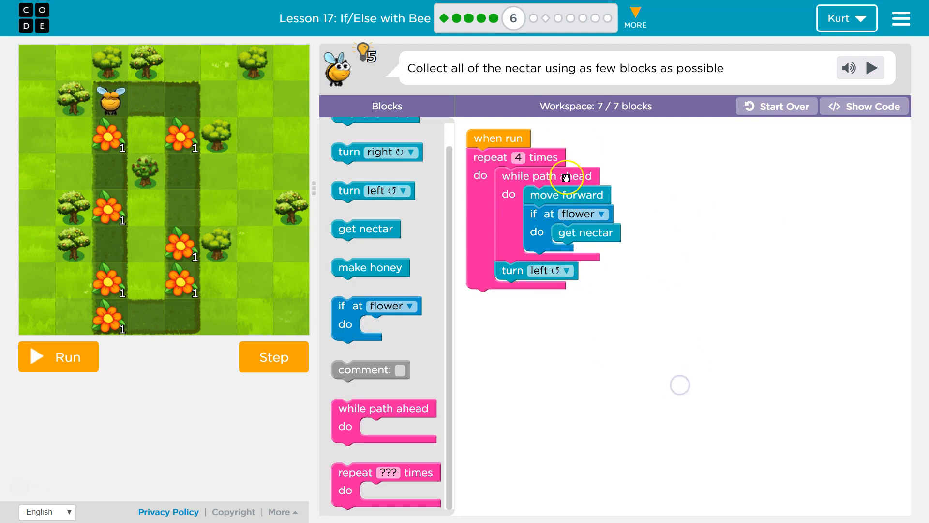
pyautogui.moveTo(521, 173)
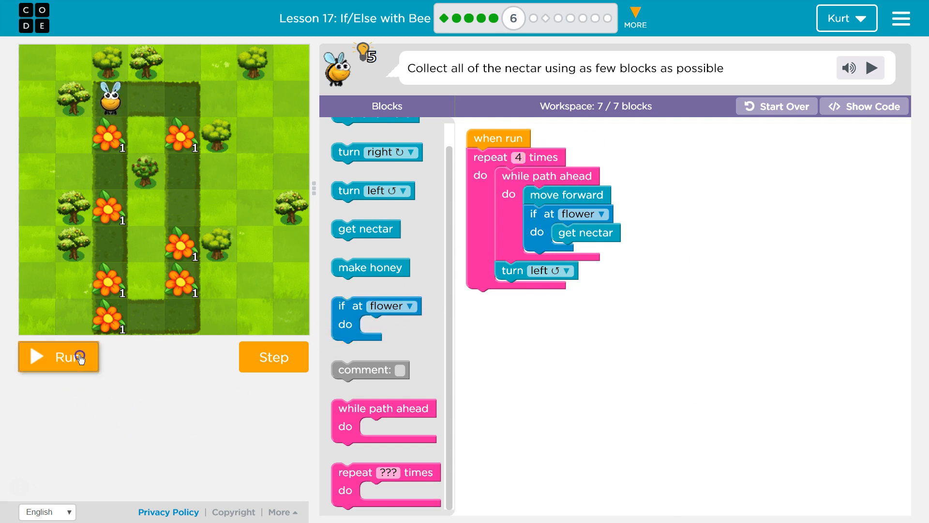
# Run the seven-block program so the bee empties the flowers along the left path
pyautogui.click(58, 356)
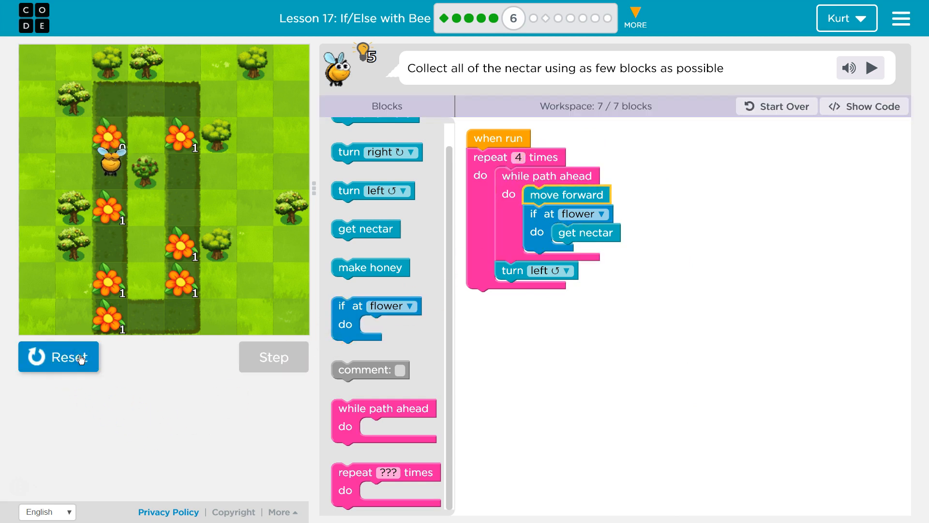
pyautogui.click(273, 356)
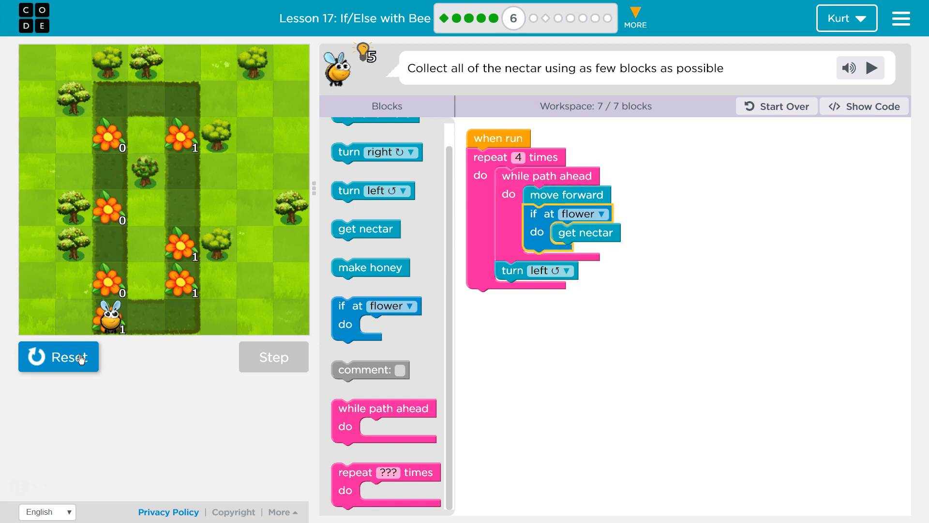
pyautogui.click(273, 357)
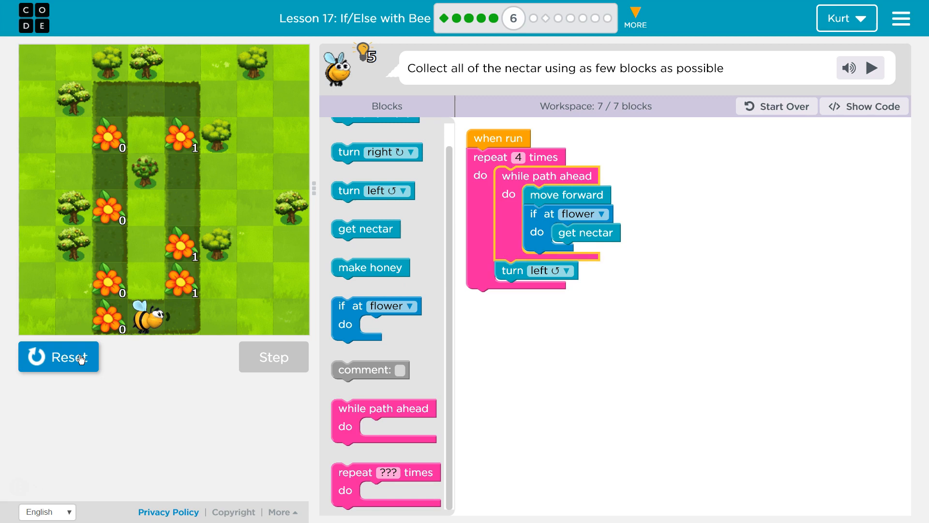